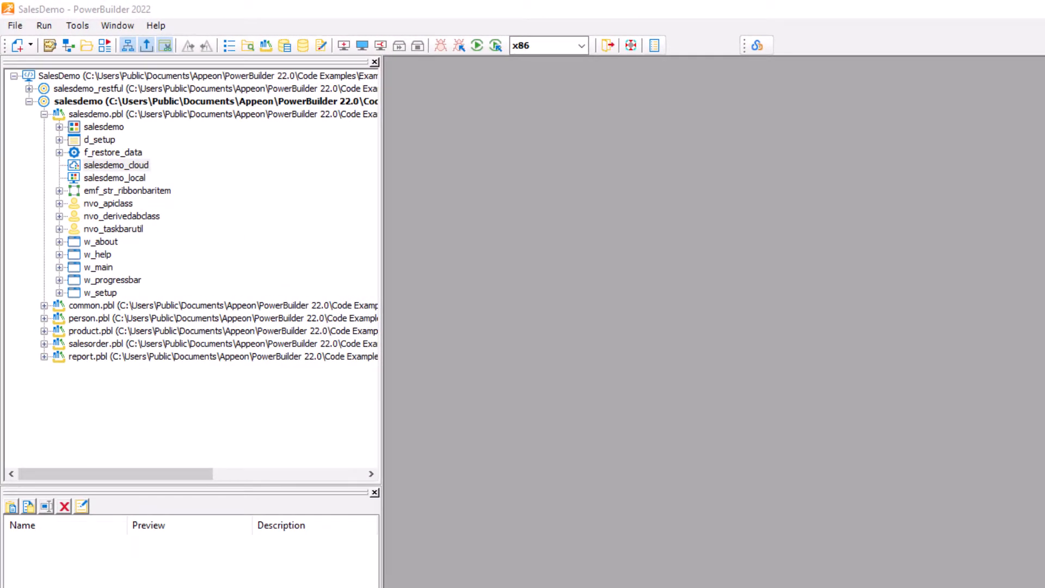
{"action": "mouse_move", "coordinate": [339, 236]}
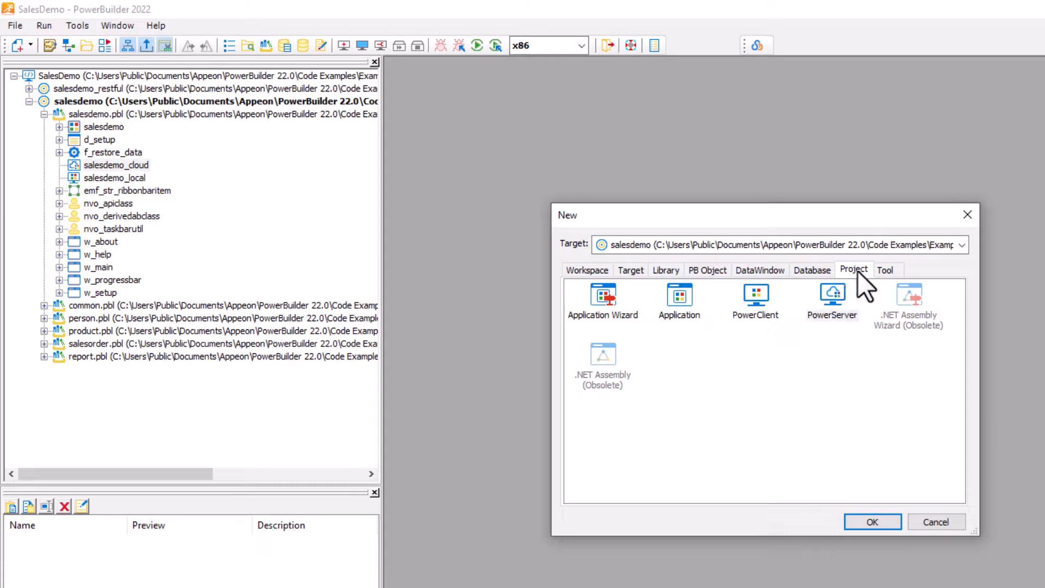
- Create a new PowerServer project named salesdemo_cloud in the salesdemo target
{"action": "left_click", "coordinate": [831, 298]}
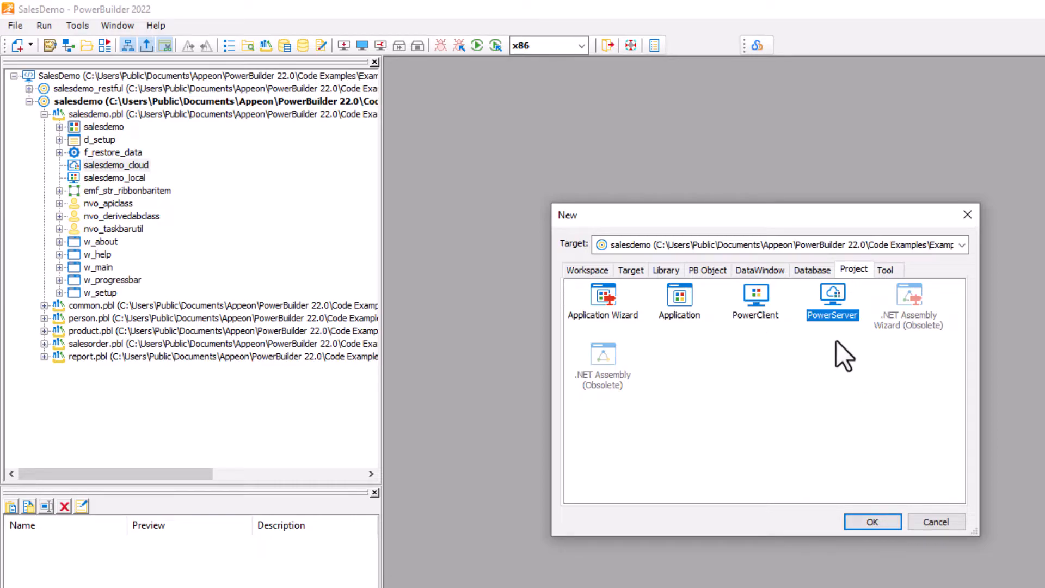
{"action": "left_click", "coordinate": [872, 522]}
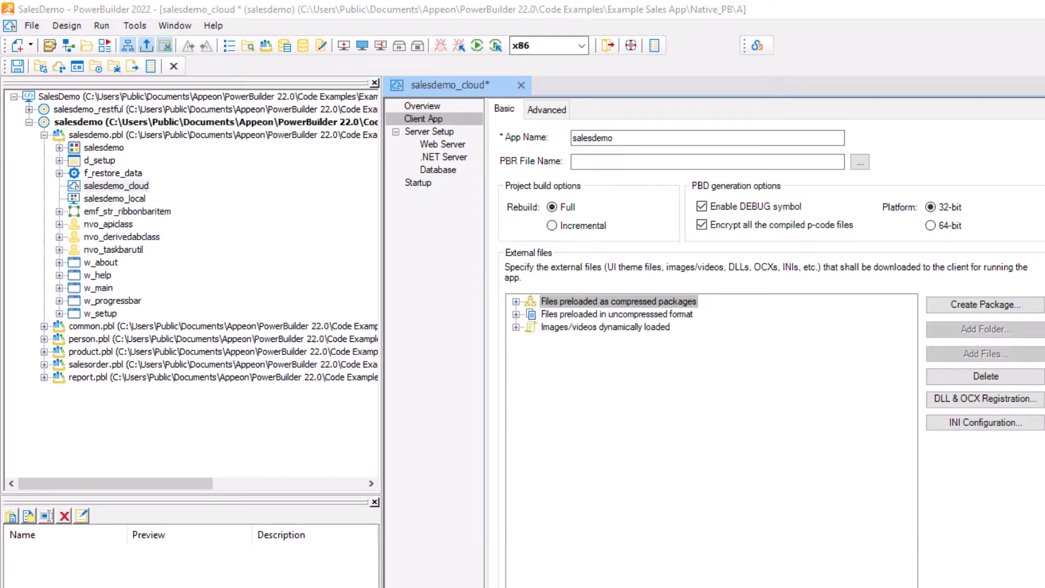
- Show the database settings: SQL Anywhere (ODBC), PB Demo DB V2022 source, cache sales
{"action": "left_click", "coordinate": [437, 170]}
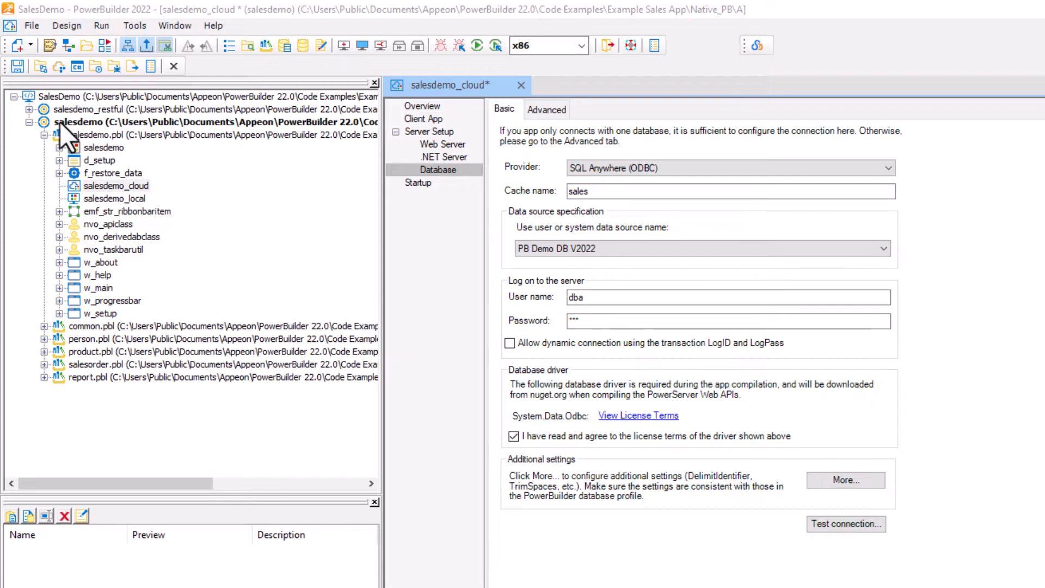
{"action": "mouse_move", "coordinate": [39, 66]}
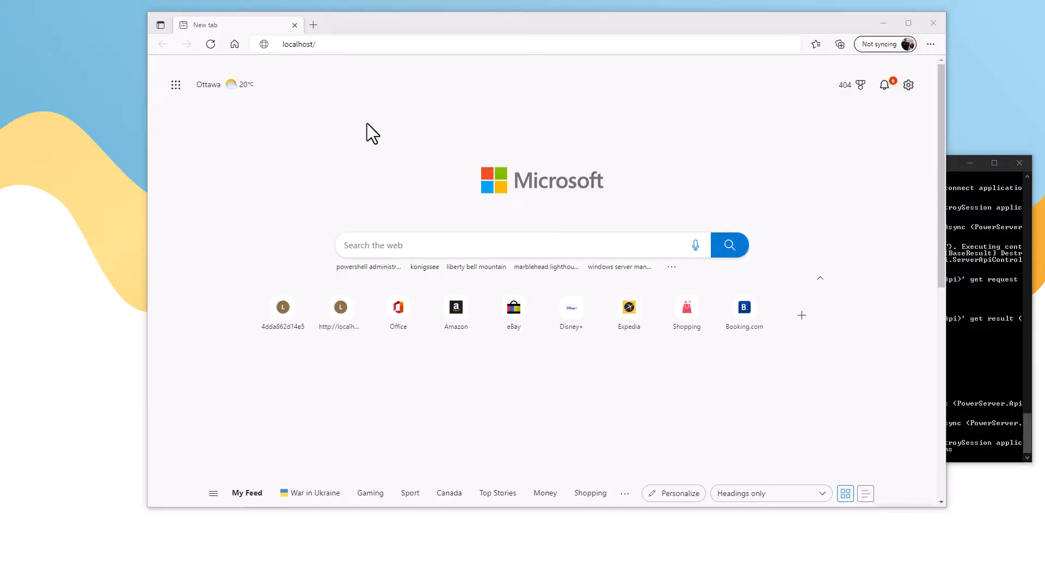
- Load localhost/salesdemo_2022 in Edge to run the Sales CRM Demo app
{"action": "left_click", "coordinate": [467, 44]}
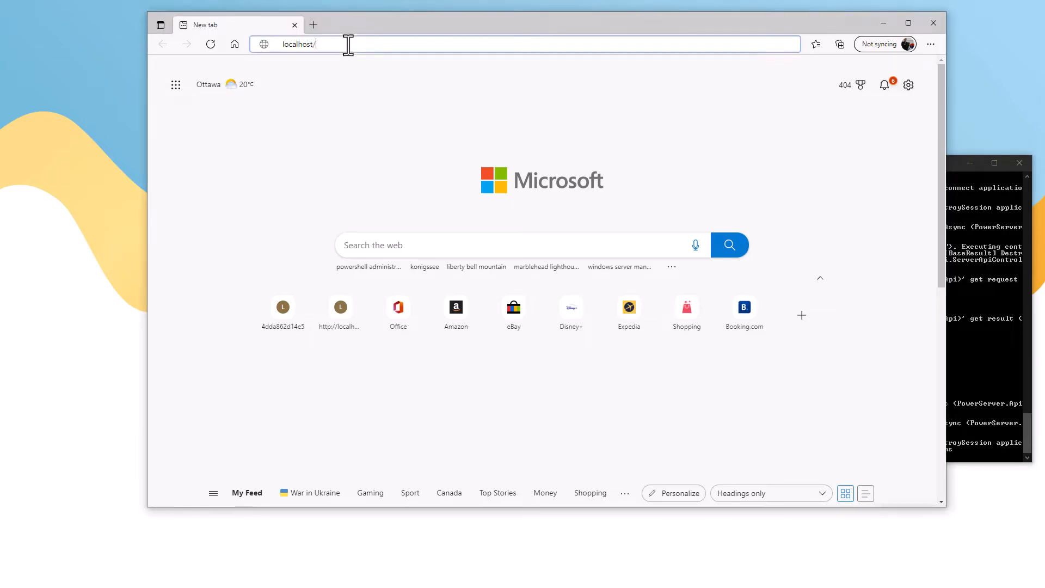
{"action": "type", "text": "salesdemo_2022"}
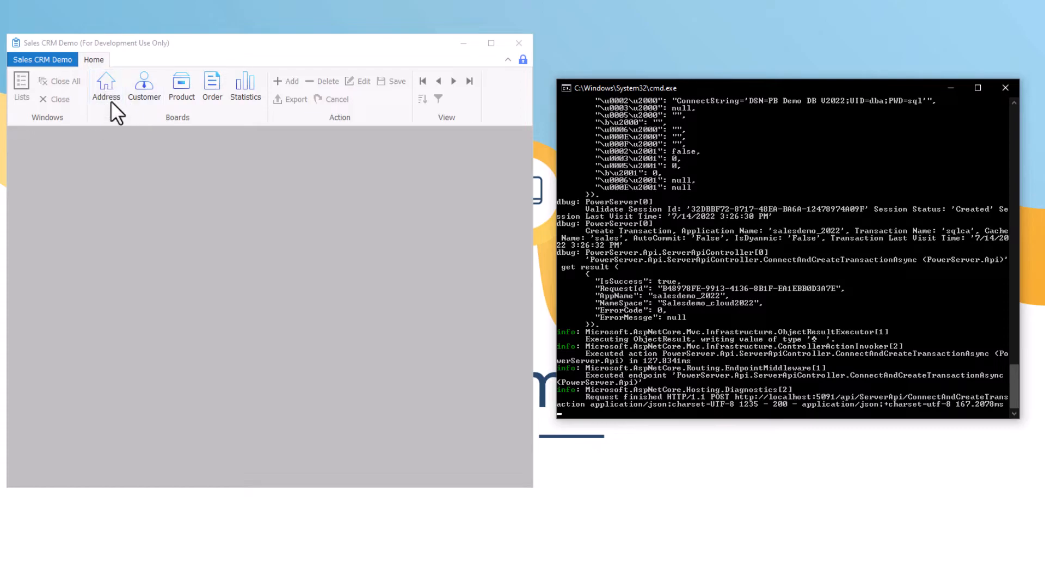
{"action": "mouse_move", "coordinate": [106, 83]}
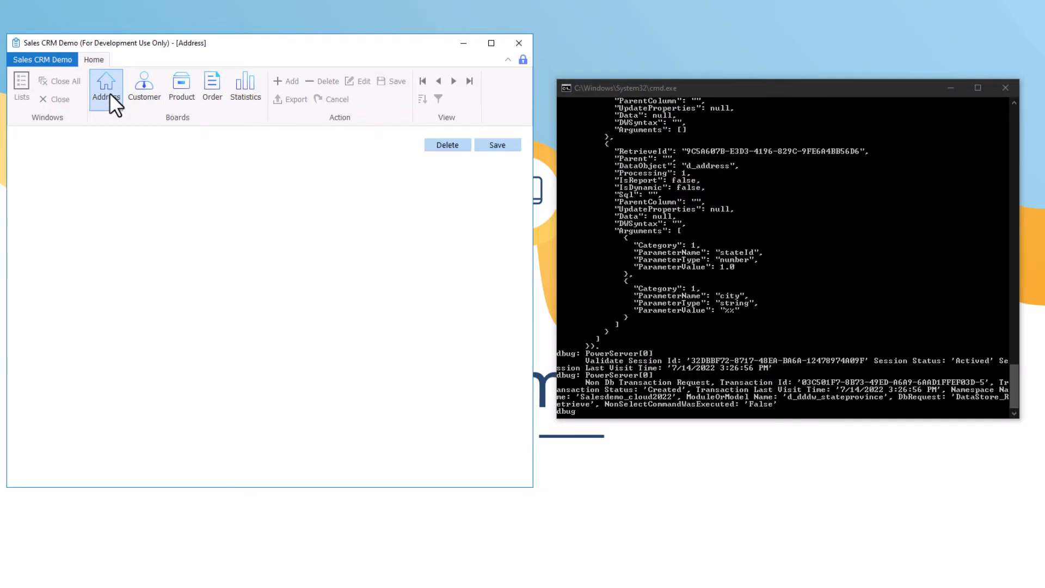
- Show the Address board listing Alberta addresses such as Calgary and Edmonton
{"action": "left_click", "coordinate": [105, 85]}
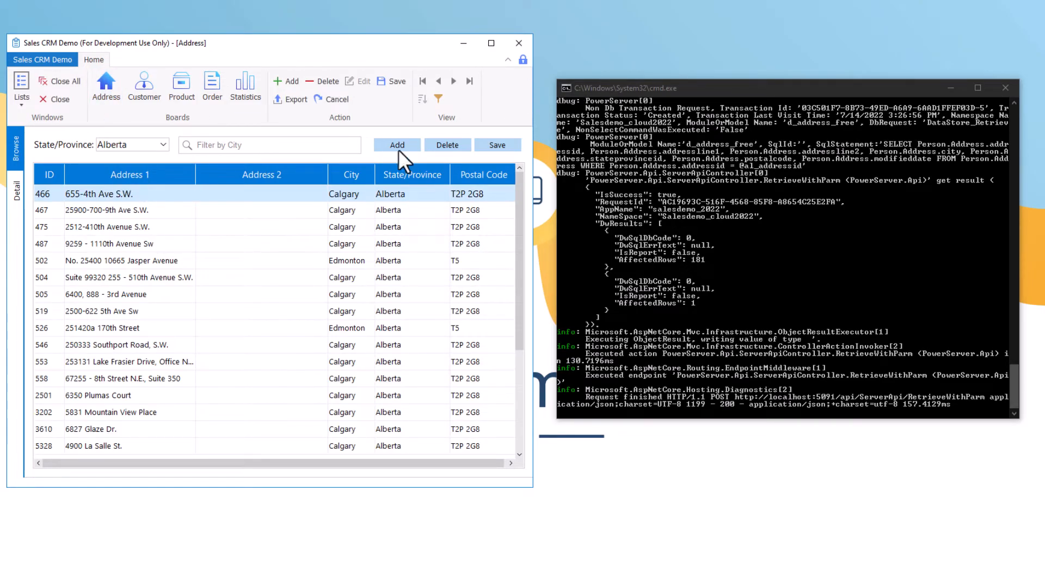
{"action": "mouse_move", "coordinate": [166, 203]}
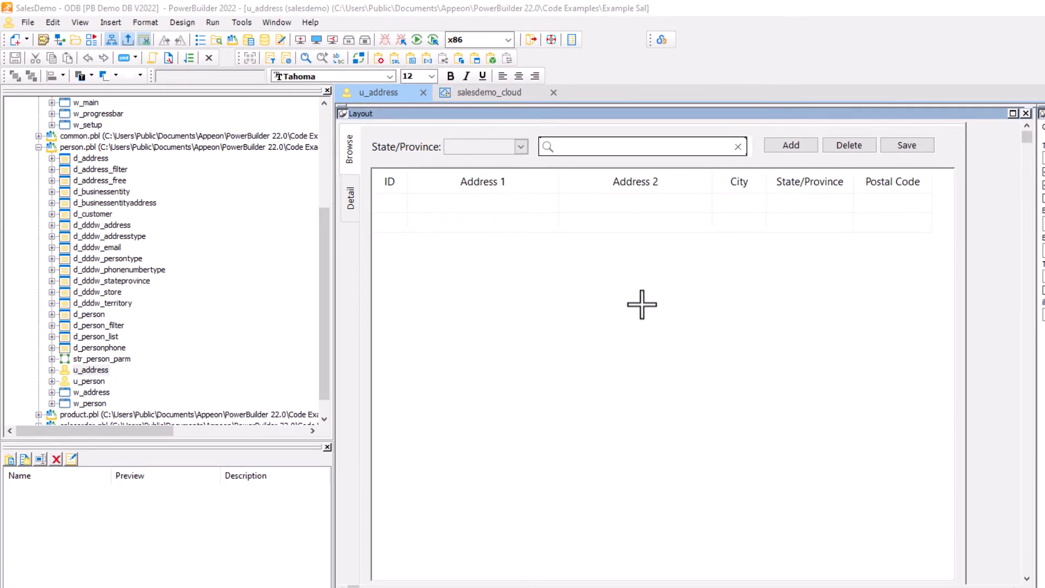
{"action": "mouse_move", "coordinate": [103, 383]}
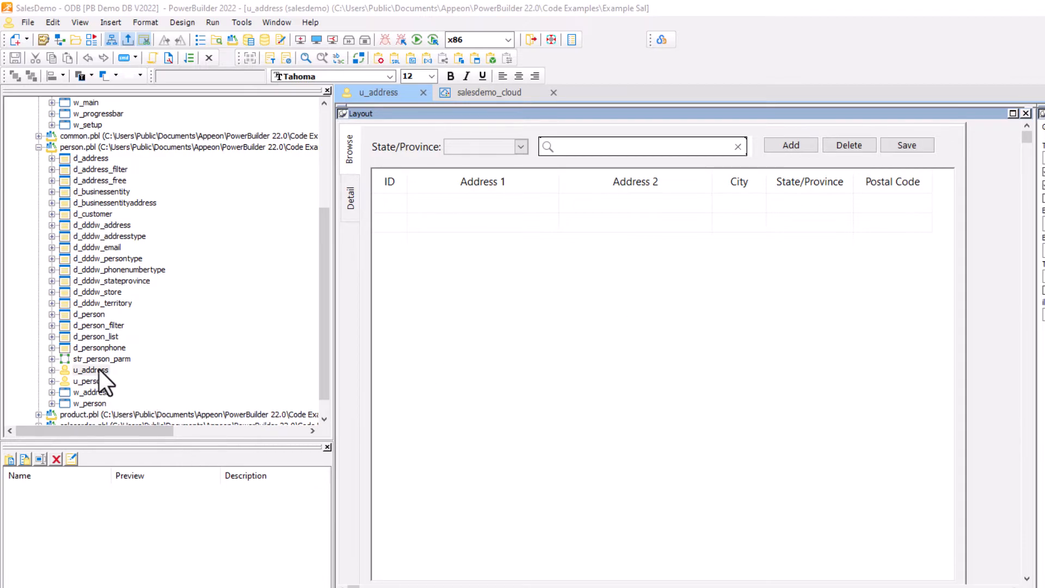
{"action": "mouse_move", "coordinate": [432, 294]}
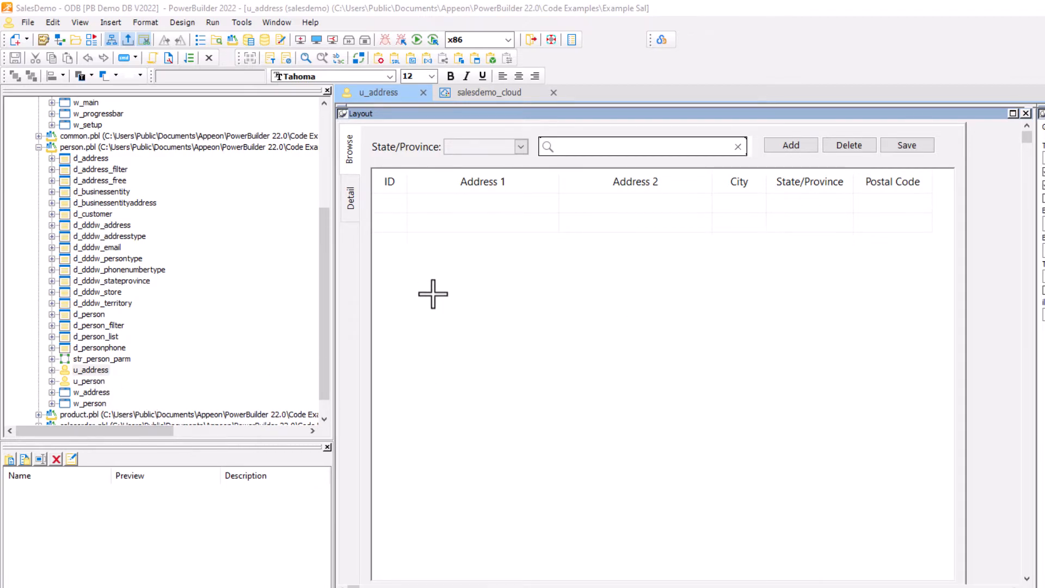
- Place a new button below the address grid in u_address and save it
{"action": "left_click", "coordinate": [158, 74]}
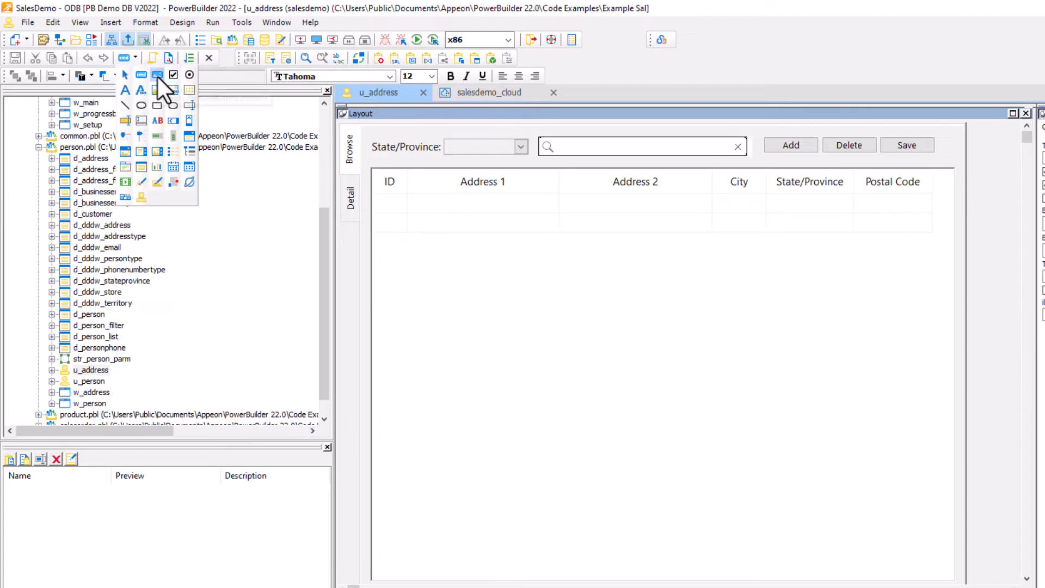
{"action": "left_click", "coordinate": [555, 258]}
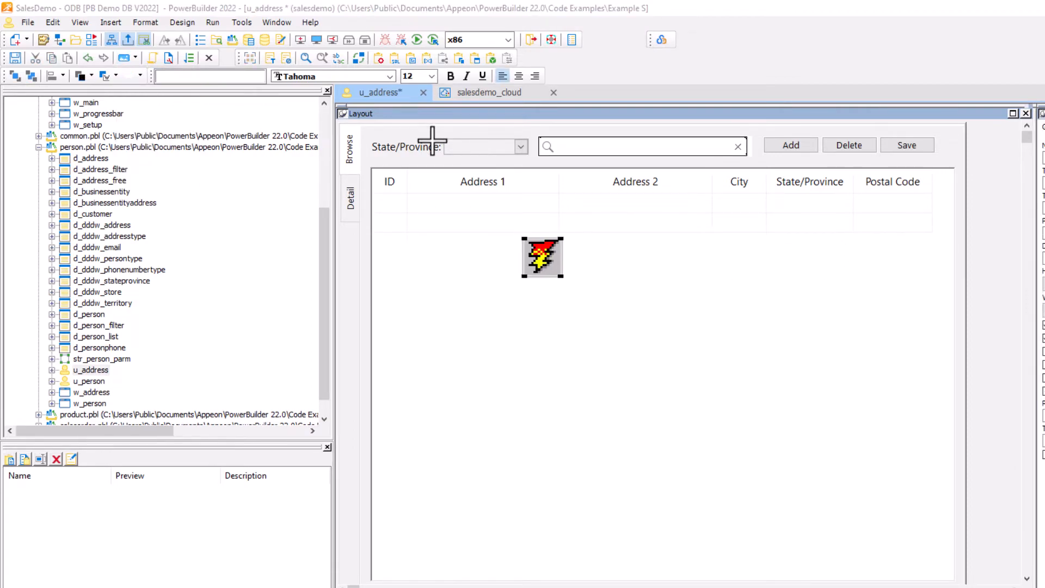
{"action": "mouse_move", "coordinate": [15, 59]}
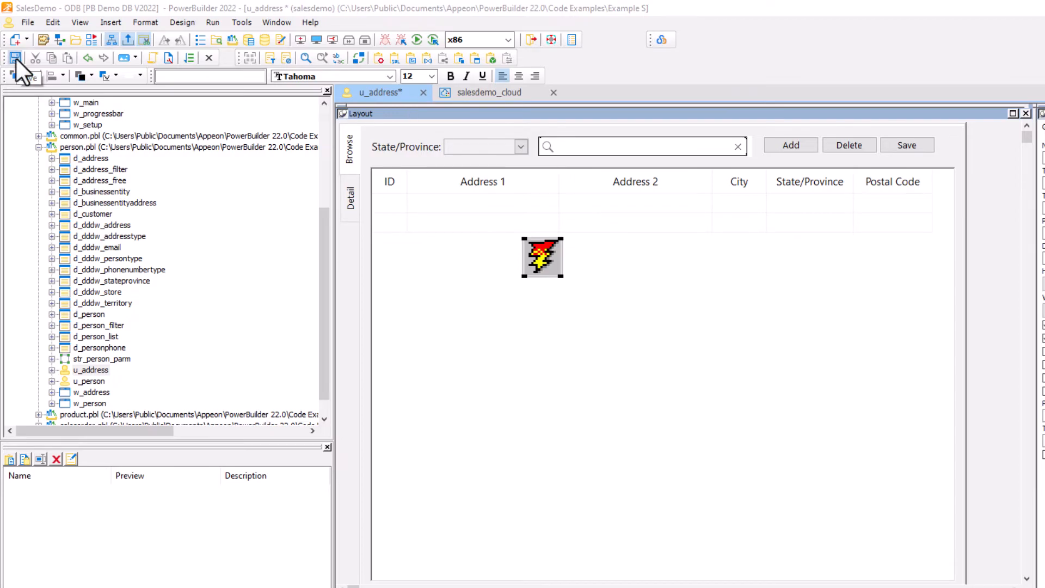
{"action": "left_click", "coordinate": [489, 92]}
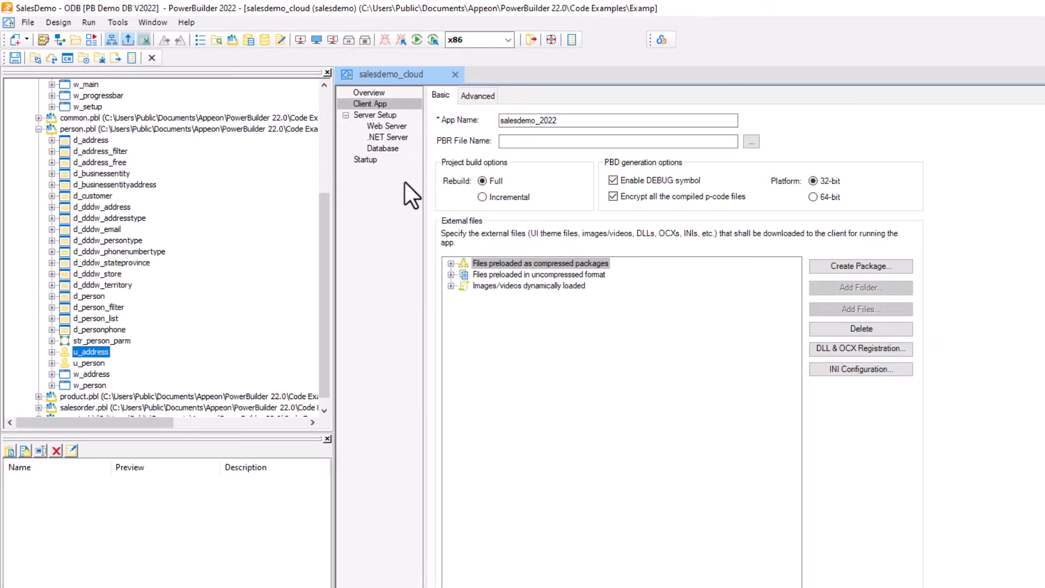
{"action": "mouse_move", "coordinate": [405, 190]}
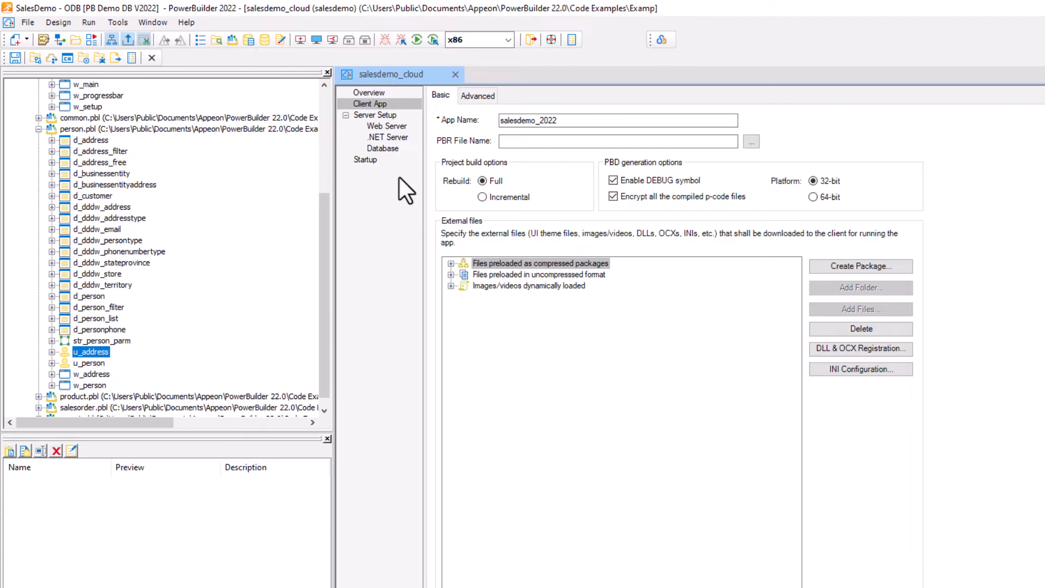
{"action": "mouse_move", "coordinate": [553, 217]}
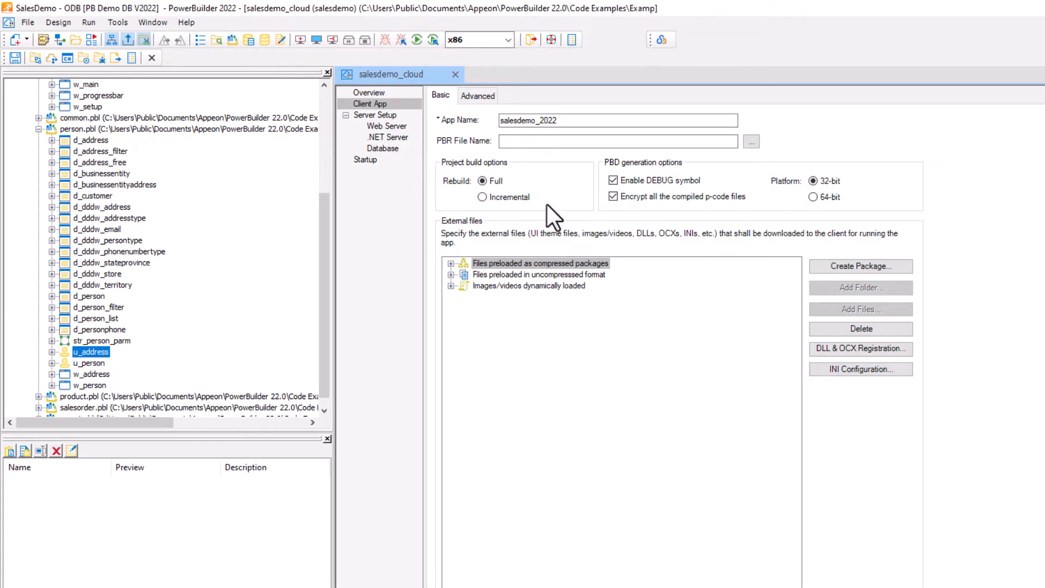
- Set salesdemo_cloud to incremental rebuild and redeploy it to PowerServer
{"action": "left_click", "coordinate": [482, 197]}
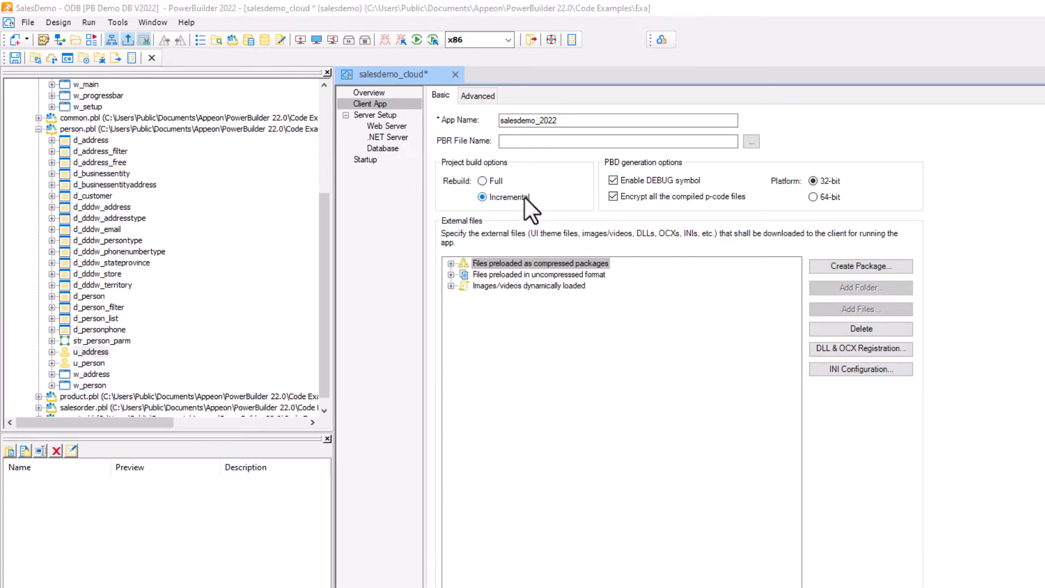
{"action": "mouse_move", "coordinate": [35, 57]}
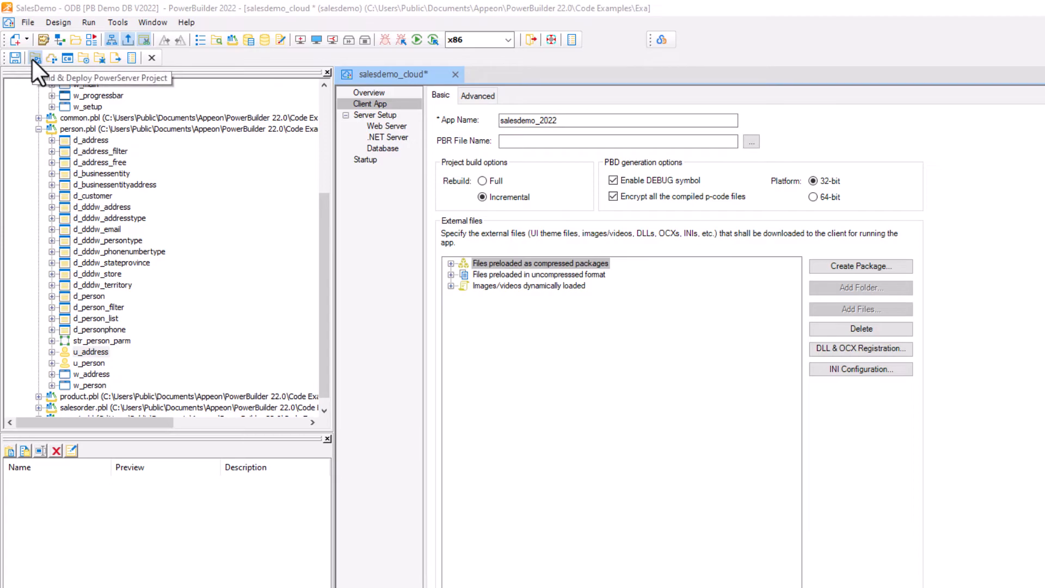
{"action": "left_click", "coordinate": [35, 58]}
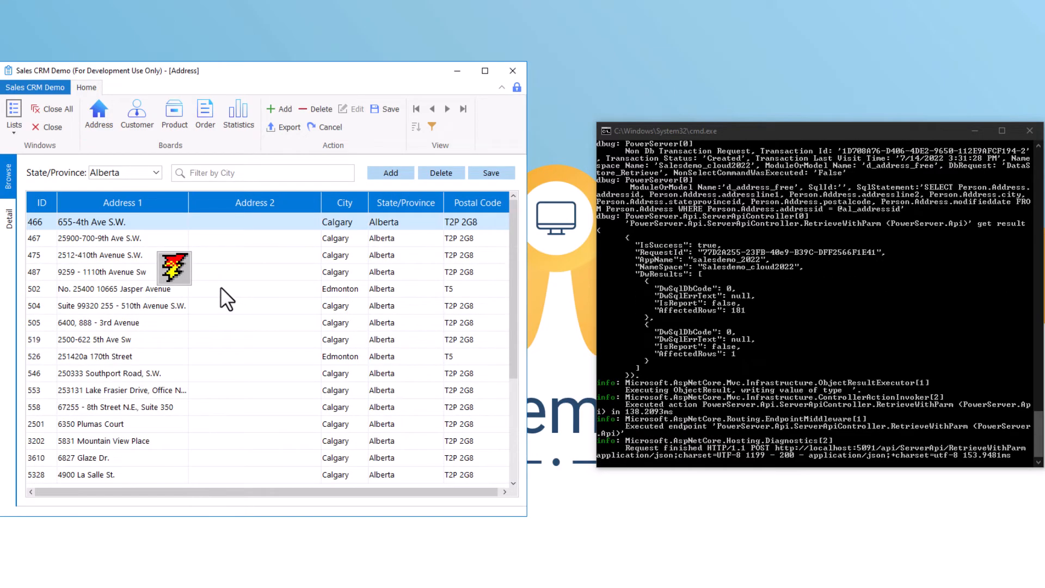
{"action": "mouse_move", "coordinate": [186, 278]}
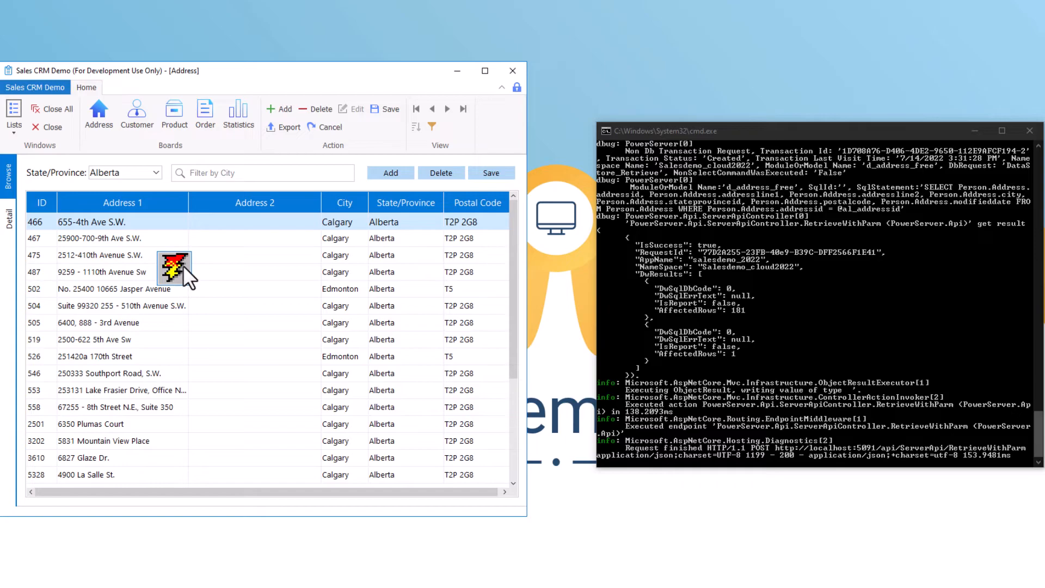